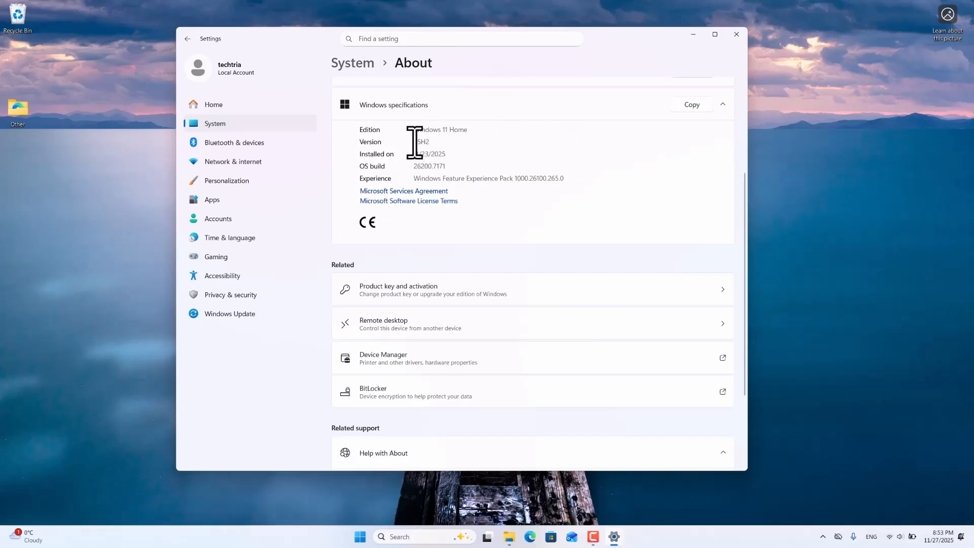
# Step: Note the Windows version 25H2, then search Windows for 'cmd' to launch Command Prompt
pyautogui.doubleClick(422, 142)
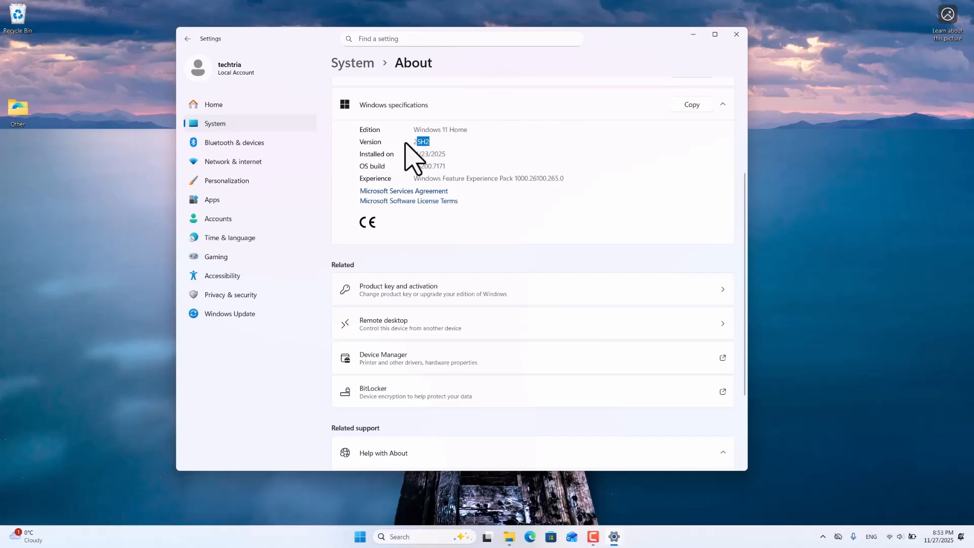
pyautogui.moveTo(541, 145)
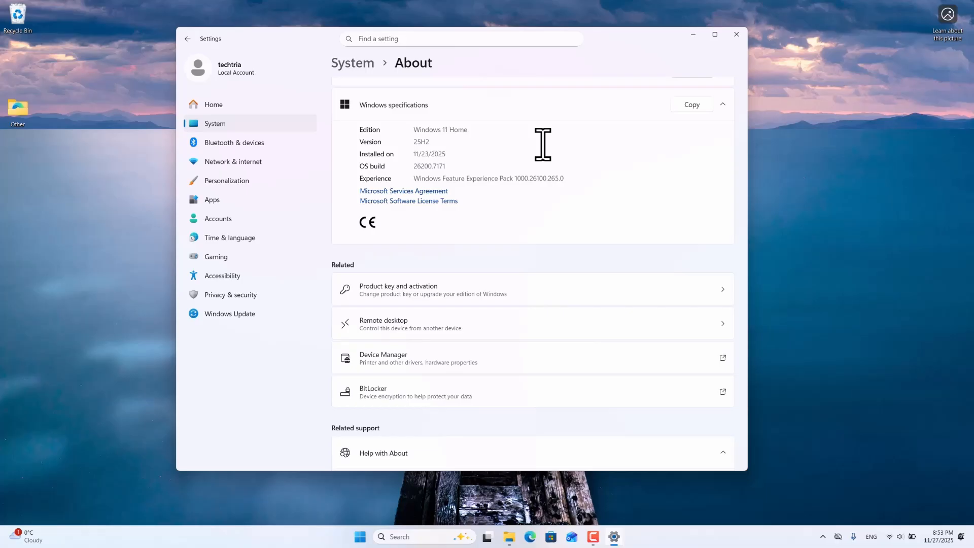
pyautogui.moveTo(525, 243)
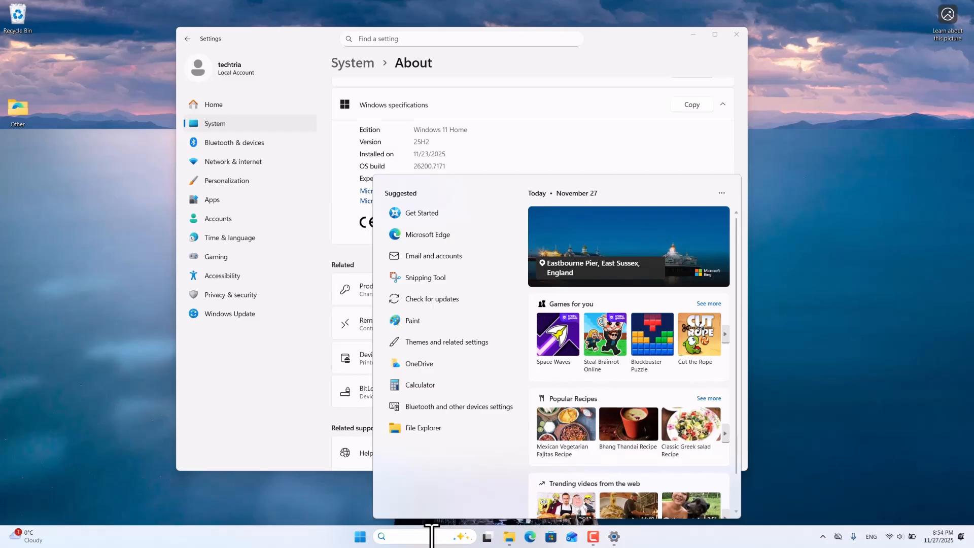
pyautogui.write('cmd')
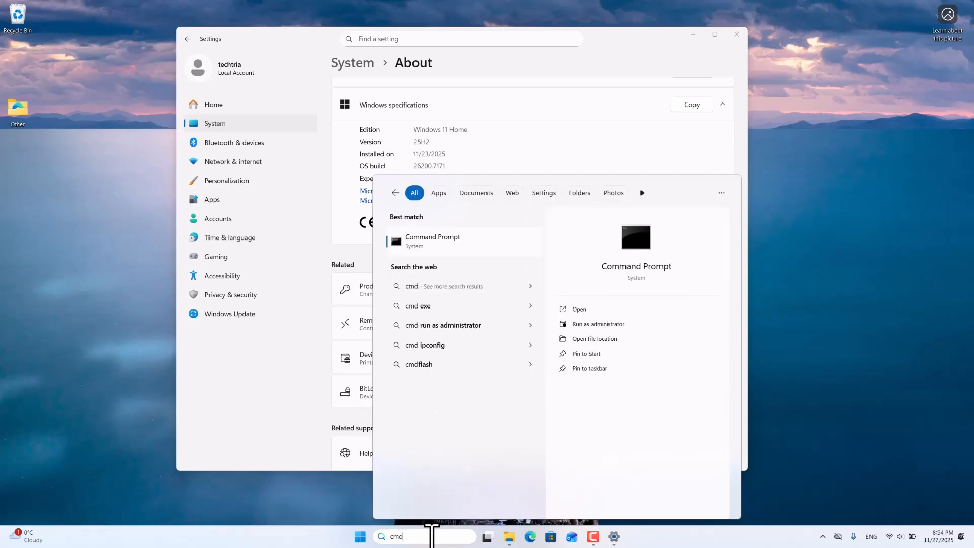
pyautogui.moveTo(603, 392)
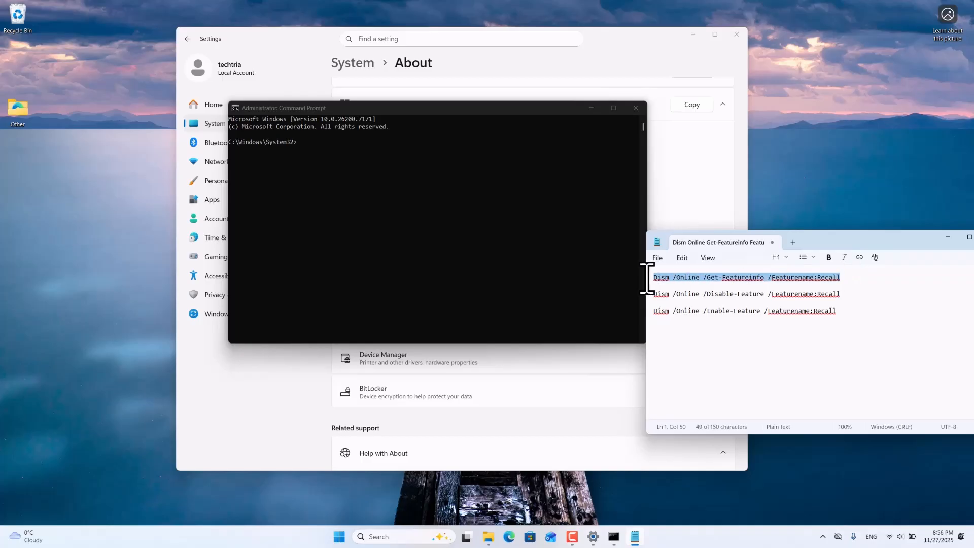
pyautogui.moveTo(711, 292)
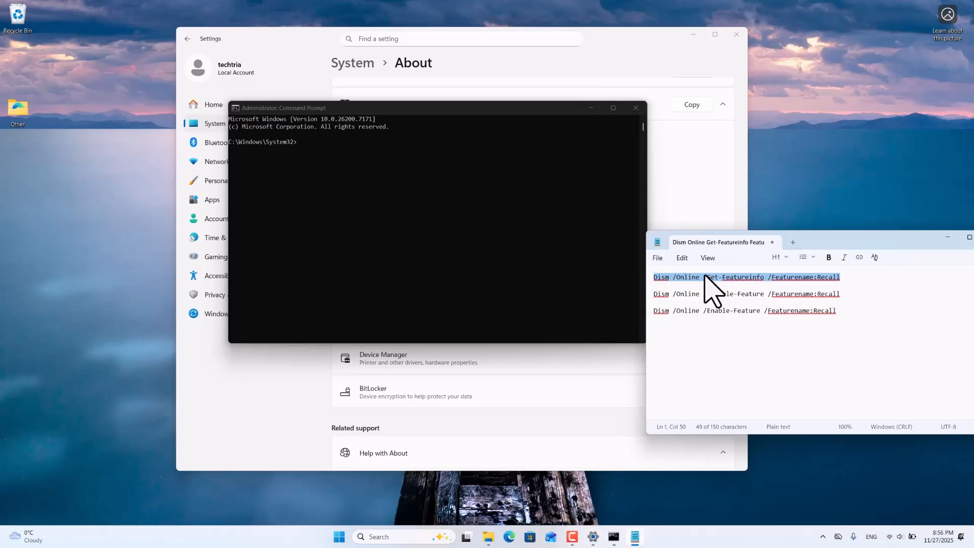
# Step: Copy the Dism Get-Featureinfo command for Recall from Notepad
pyautogui.rightClick(711, 286)
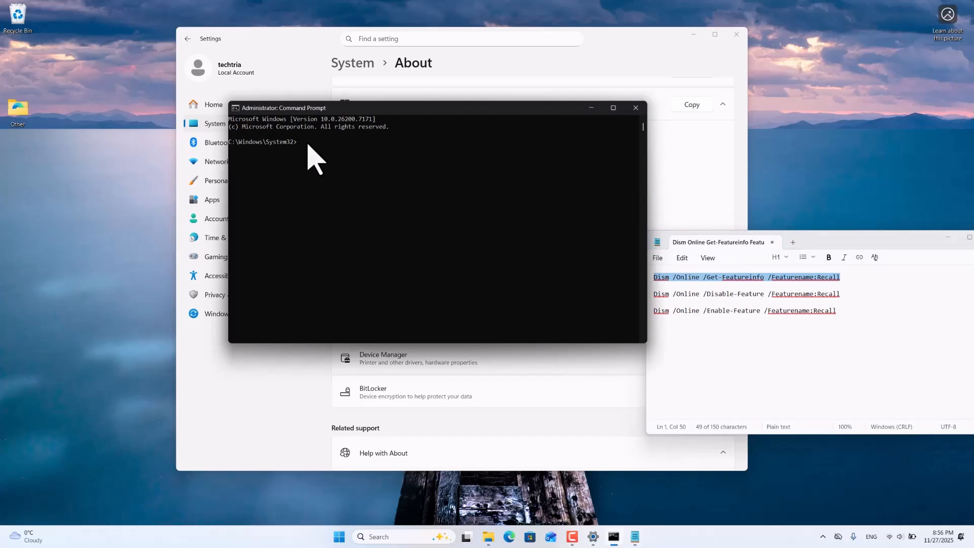
# Step: Run 'Dism /Online /Get-Featureinfo /Featurename:Recall', which reports Recall Disabled with Payload Removed
pyautogui.write('Dism /Online /Get-Featureinfo /Featurename:Recall')
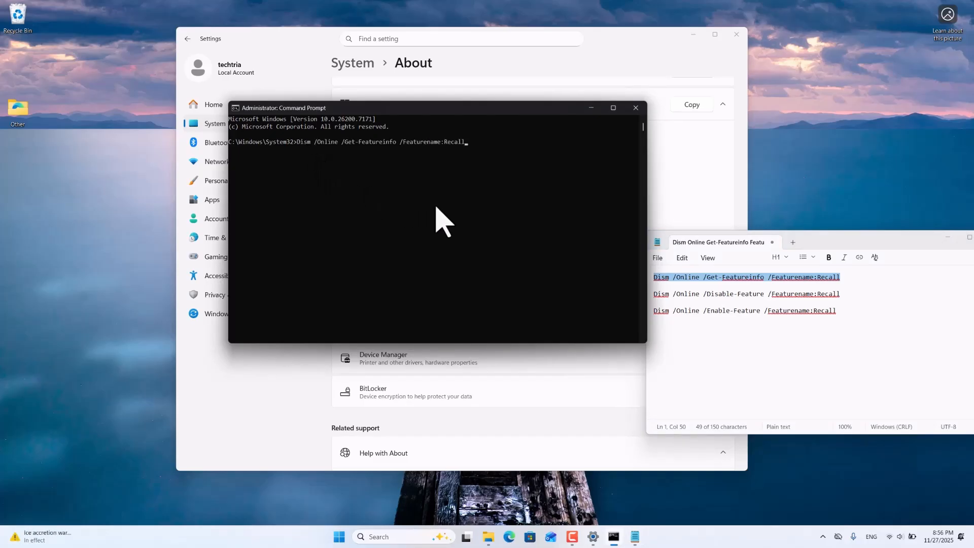
pyautogui.press('Enter')
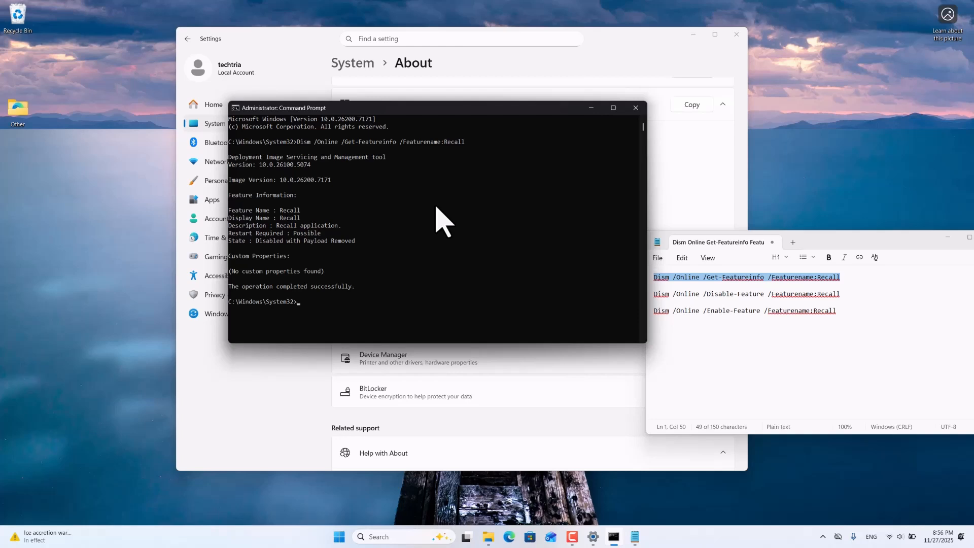
pyautogui.moveTo(336, 261)
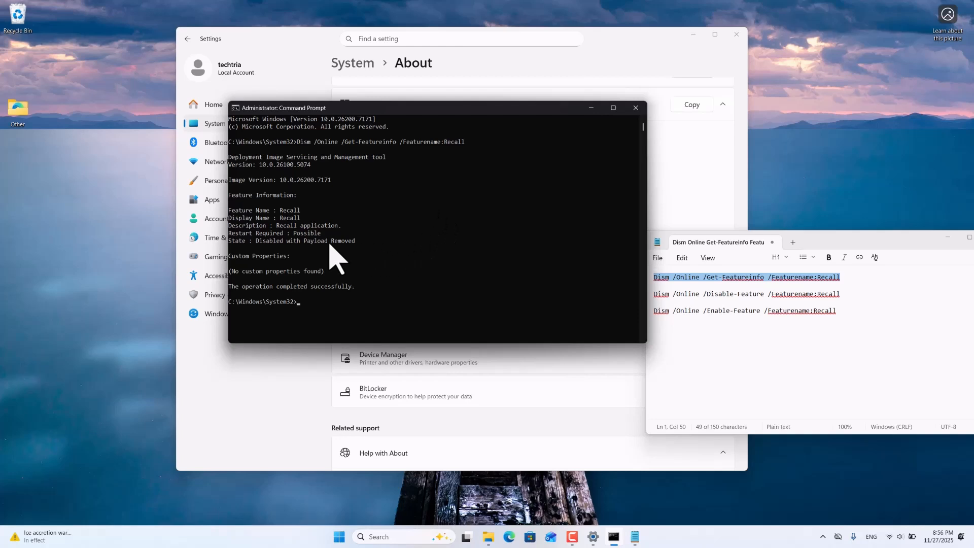